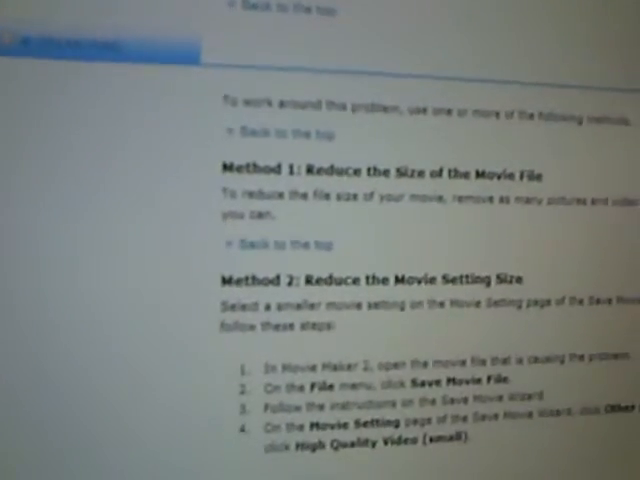
scroll(down, 3)
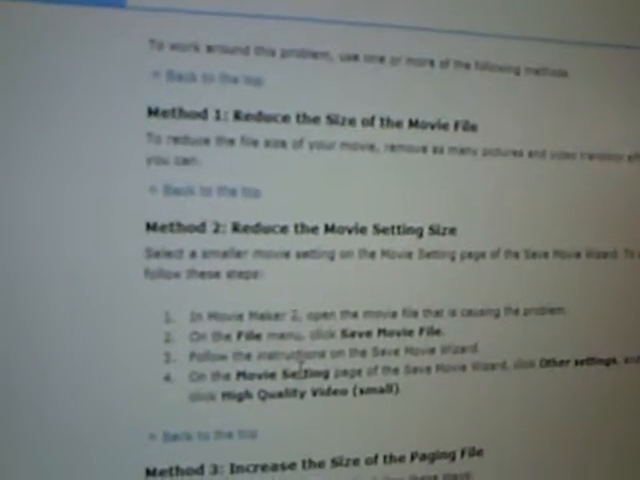
scroll(down, 3)
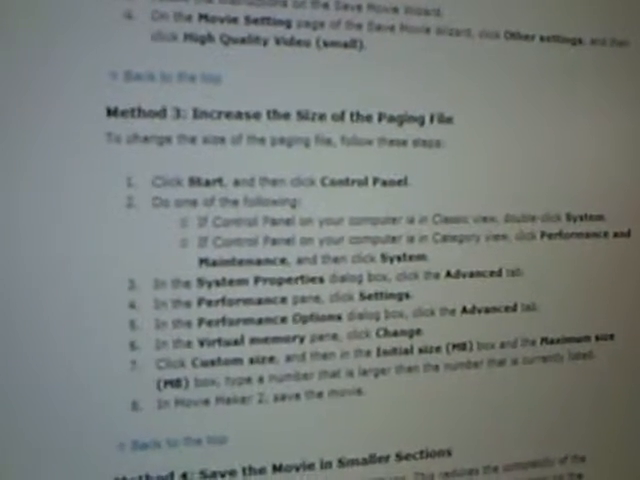